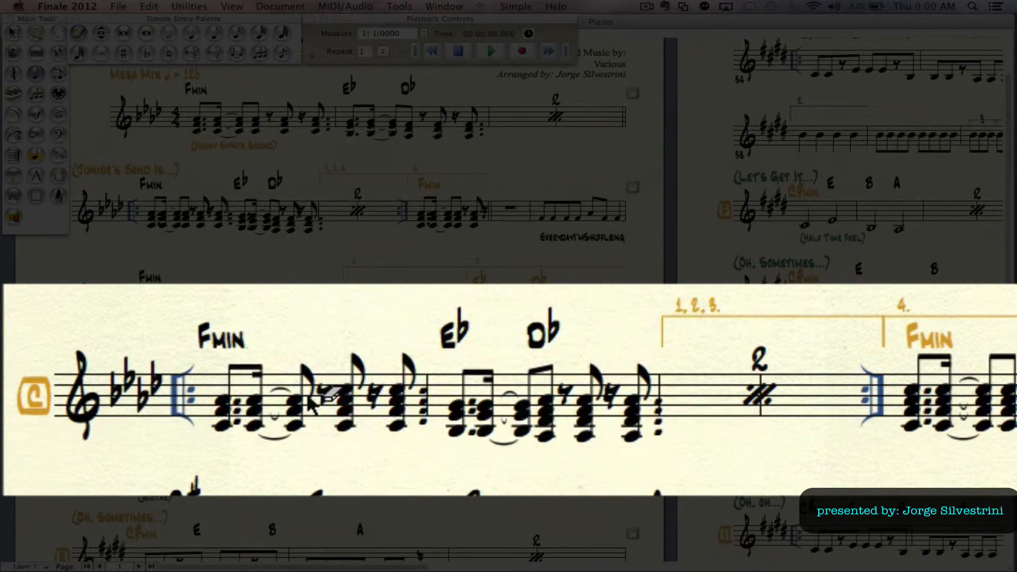
click(148, 7)
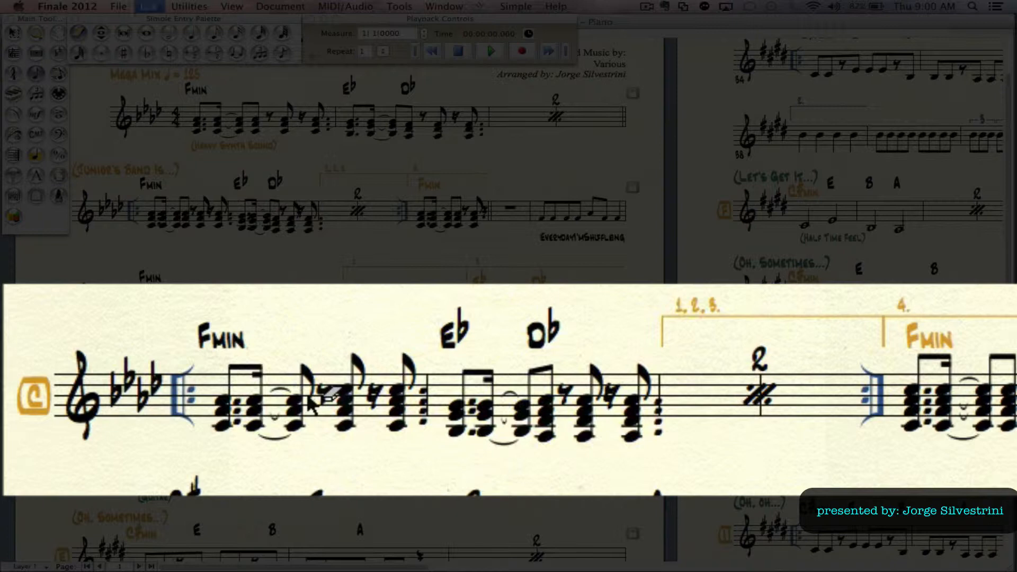